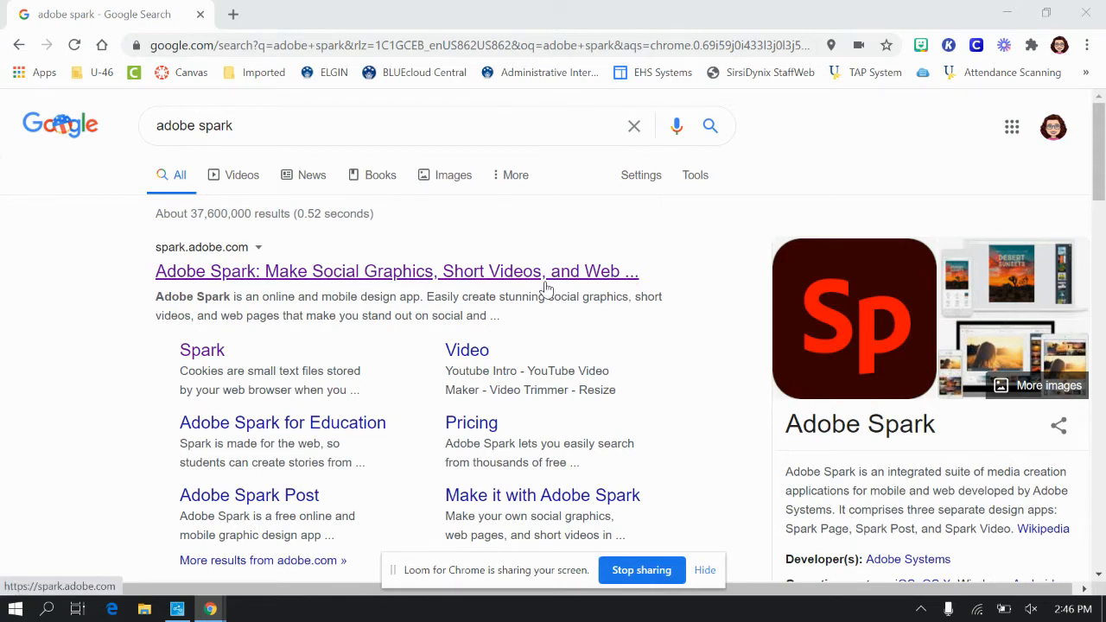
# Step: Open the official Adobe Spark website from the Google search results
pyautogui.click(398, 269)
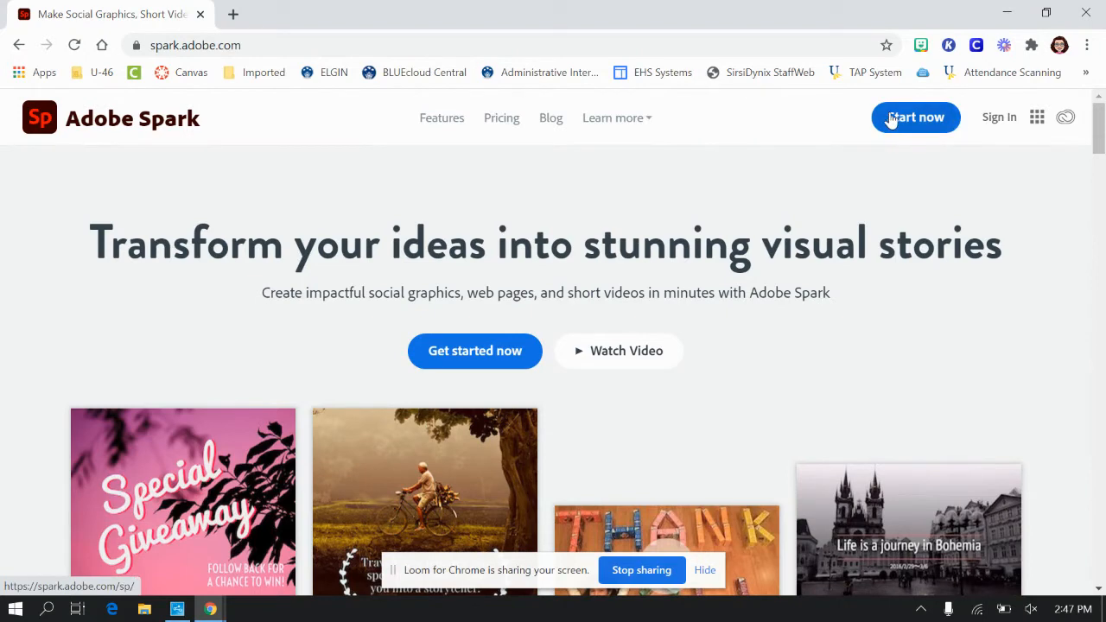
# Step: Sign in to Adobe Spark via 'Continue with Google' using the school account
pyautogui.click(916, 118)
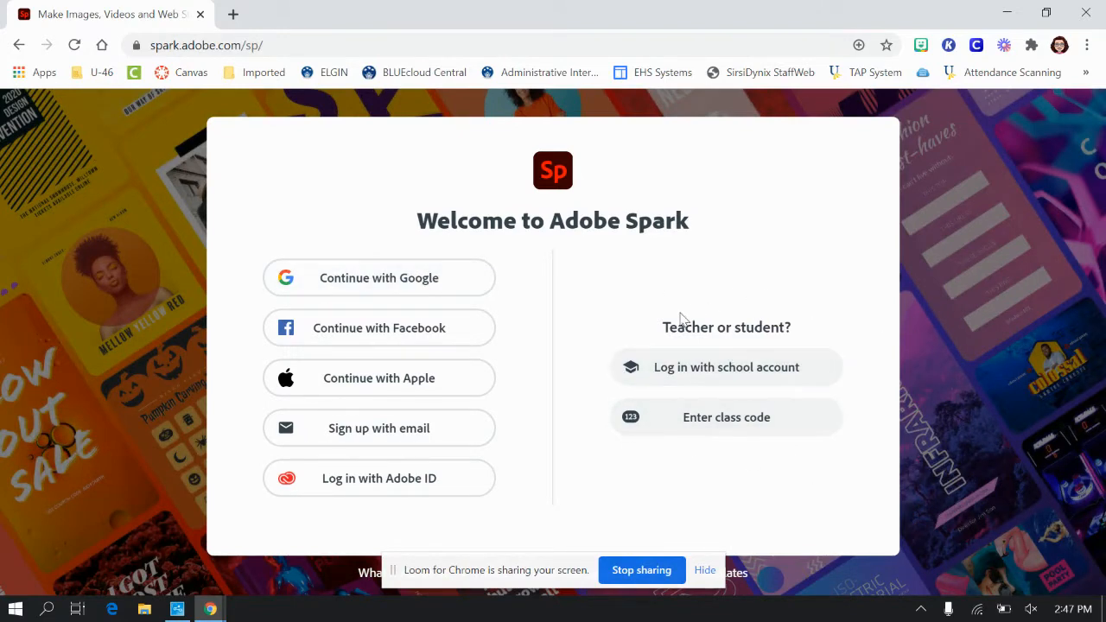
pyautogui.moveTo(892, 406)
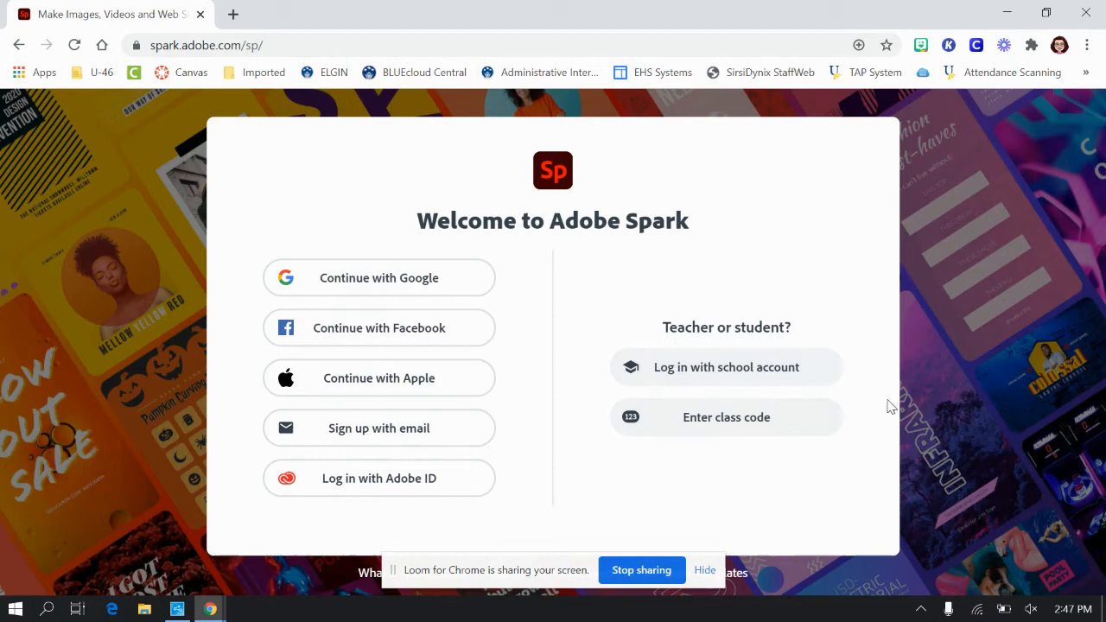
pyautogui.click(378, 277)
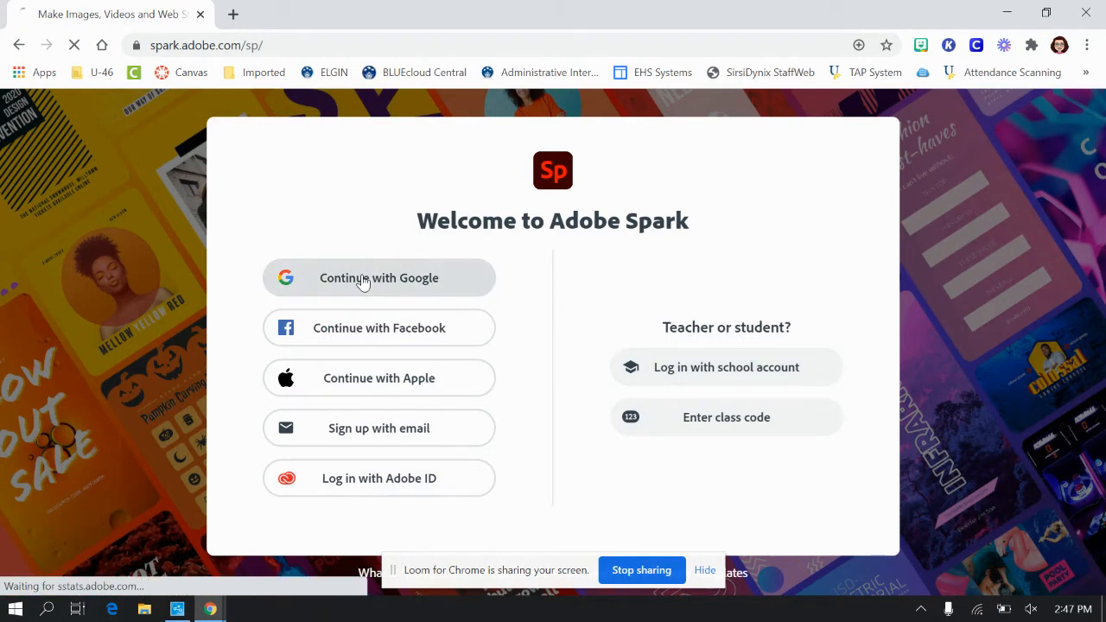
pyautogui.click(378, 277)
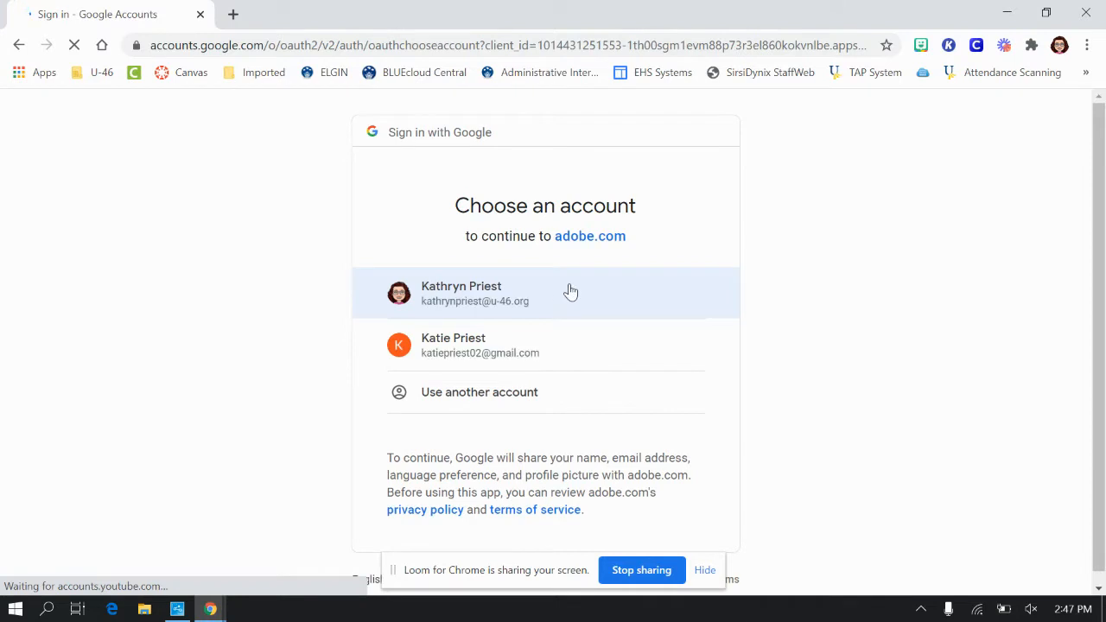
pyautogui.click(546, 294)
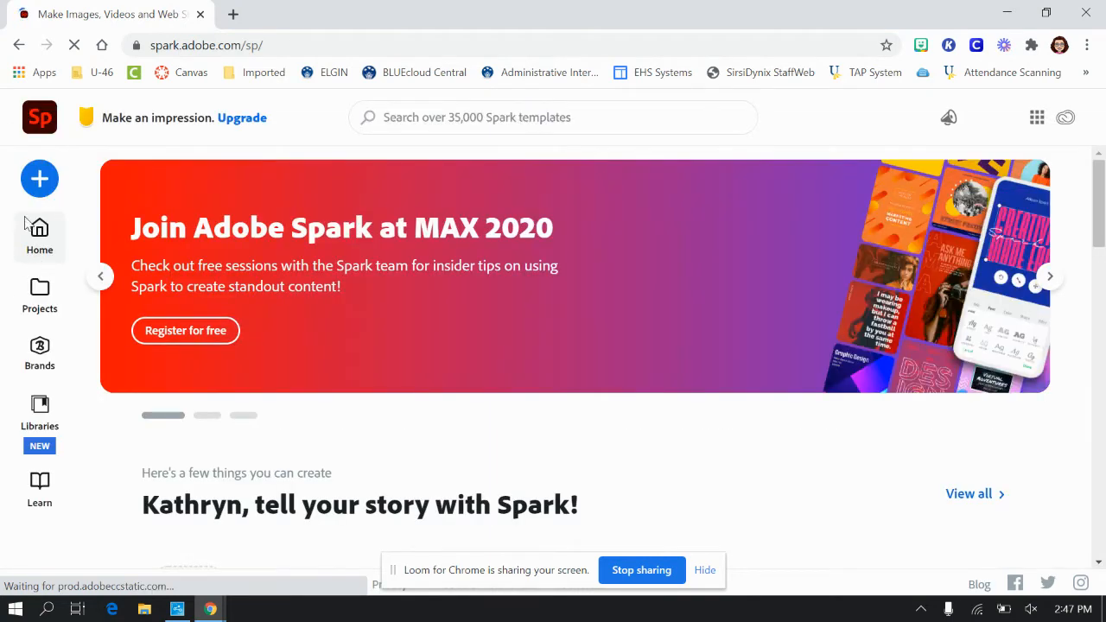
# Step: Review the Projects page, return Home and activate the Spark template search field
pyautogui.click(38, 294)
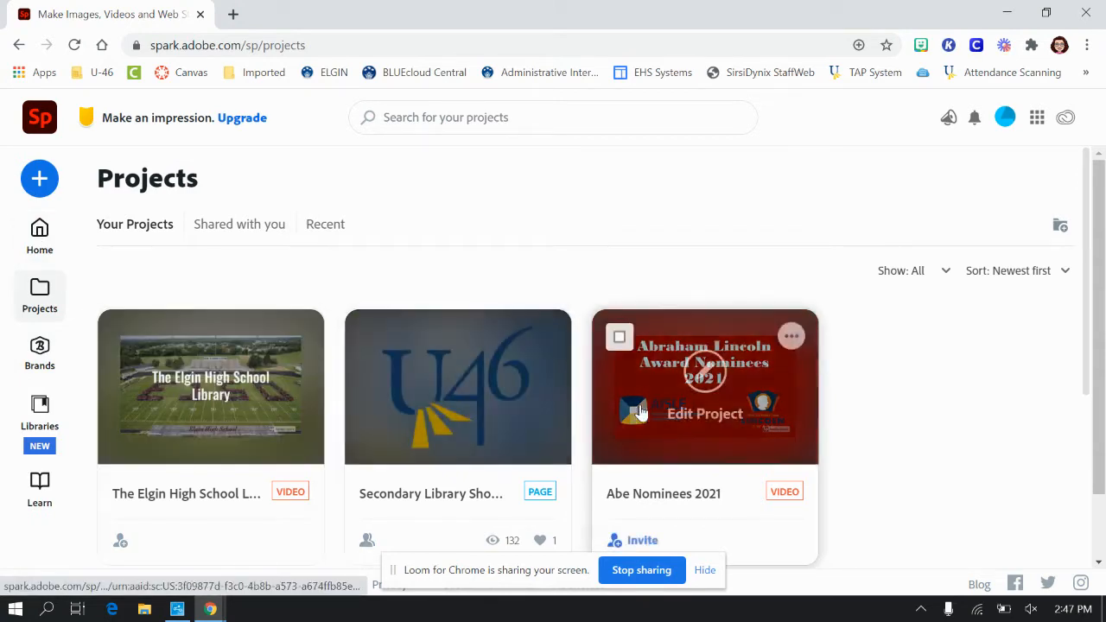
pyautogui.click(38, 234)
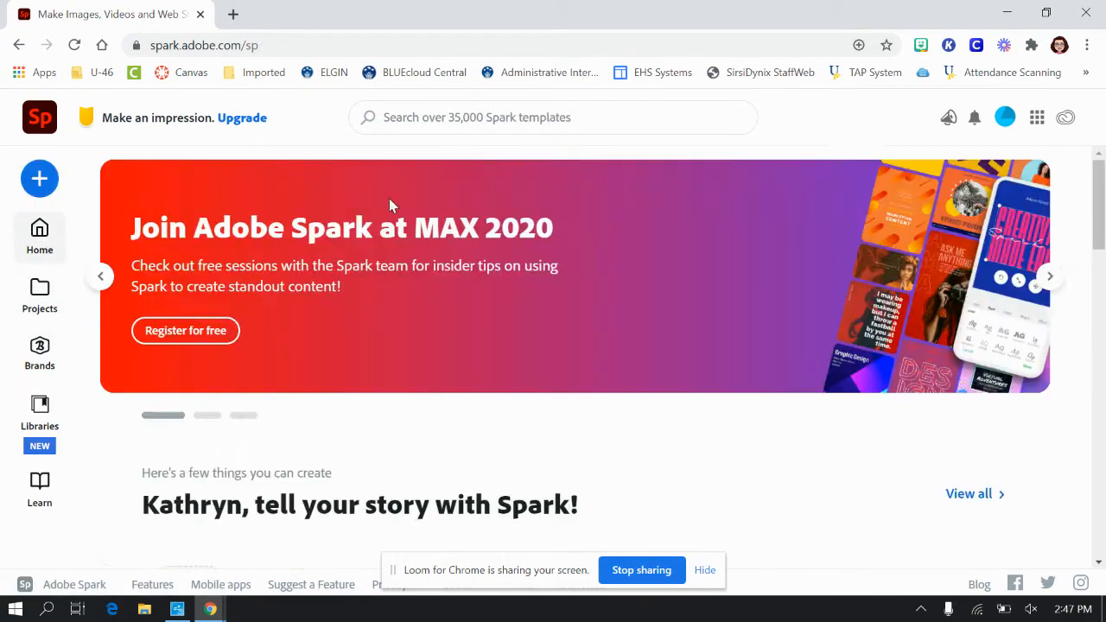
pyautogui.scroll(-3)
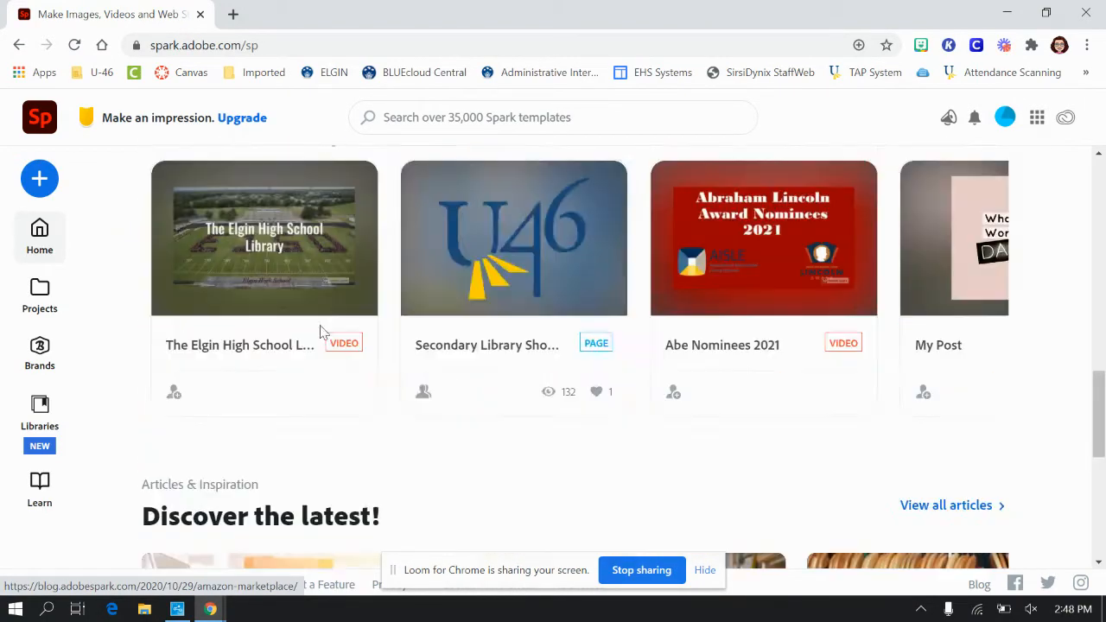
pyautogui.click(553, 117)
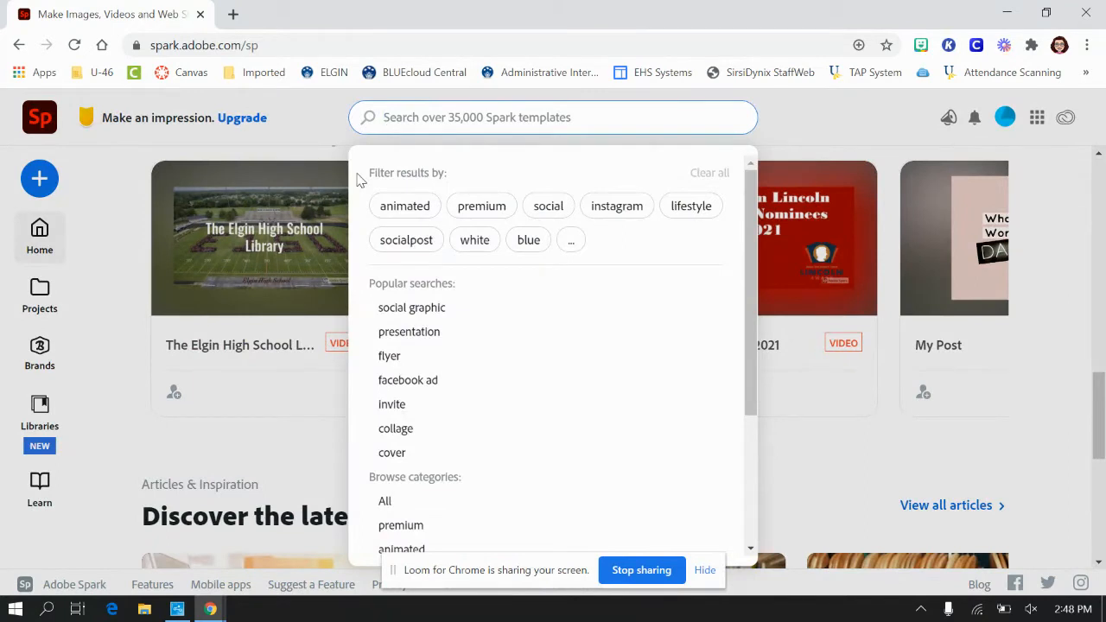
# Step: Search the templates for 'timeline' and browse the results
pyautogui.write('timeline')
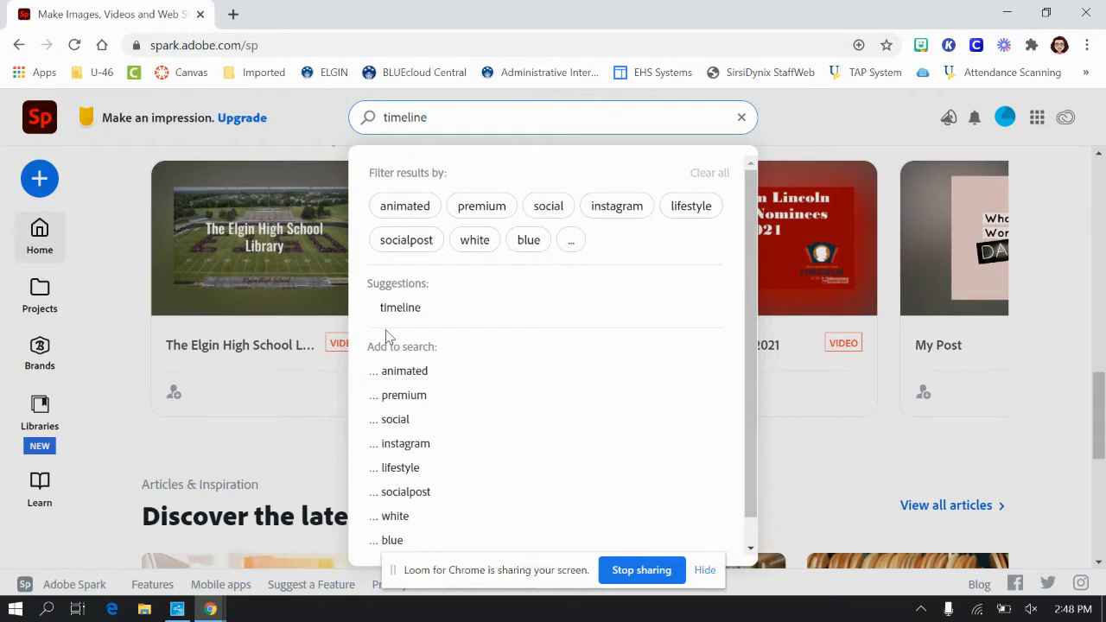
pyautogui.click(401, 308)
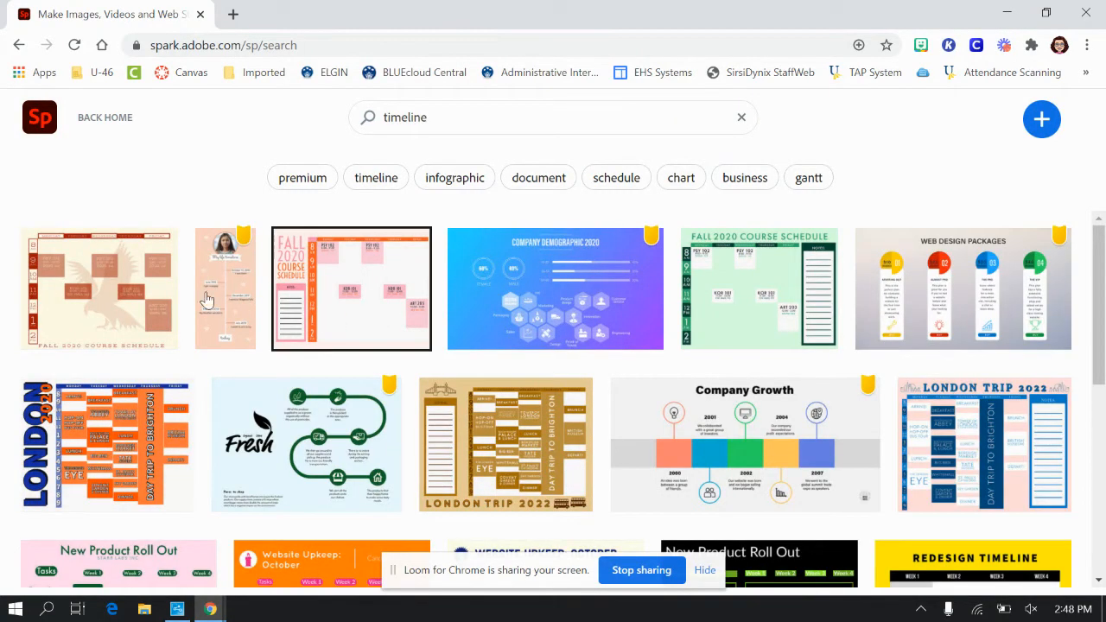
pyautogui.moveTo(579, 314)
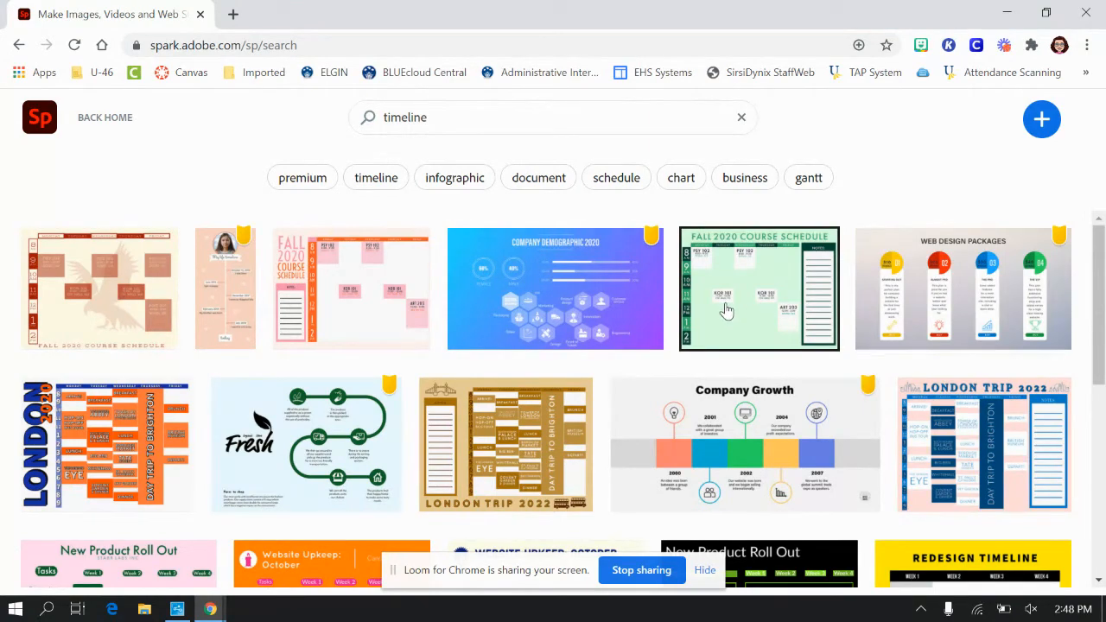
pyautogui.scroll(-3)
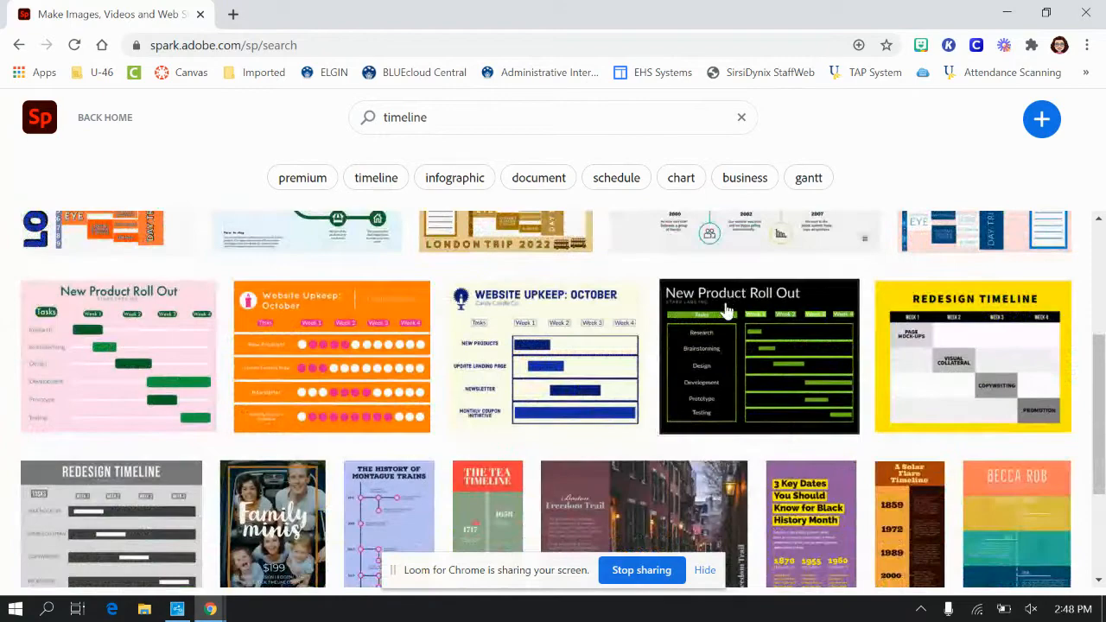
pyautogui.scroll(-3)
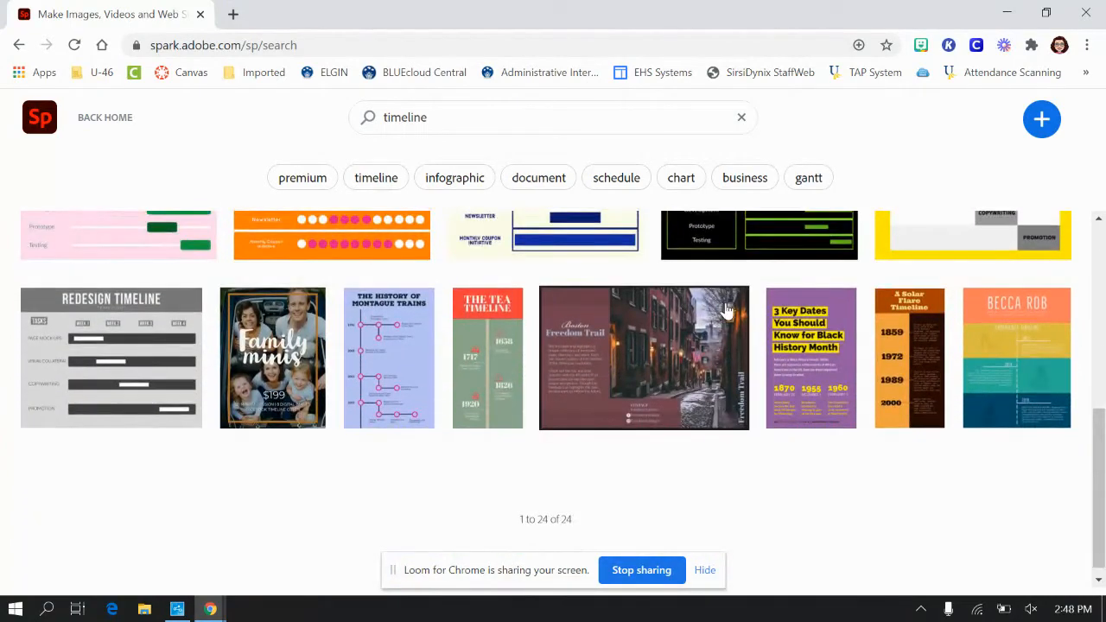
pyautogui.scroll(-3)
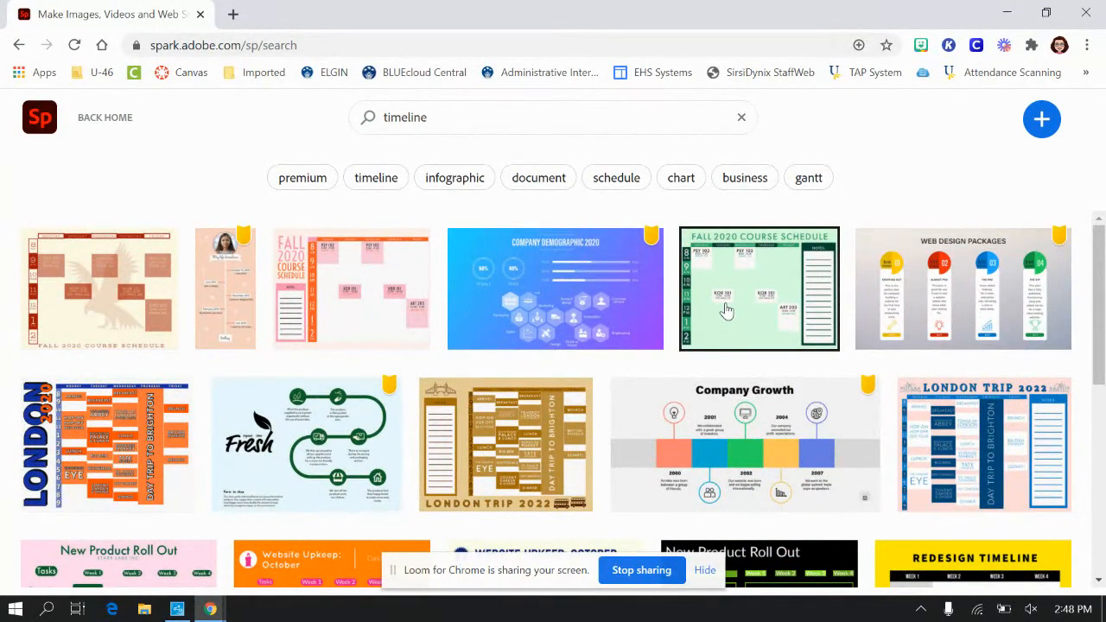
pyautogui.moveTo(722, 292)
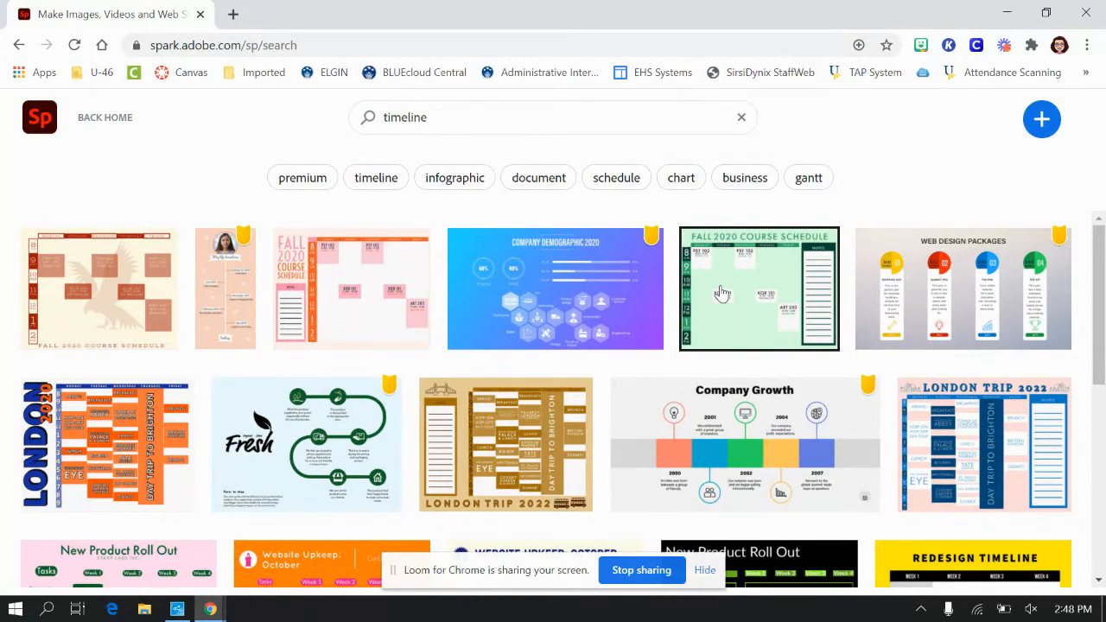
pyautogui.moveTo(227, 313)
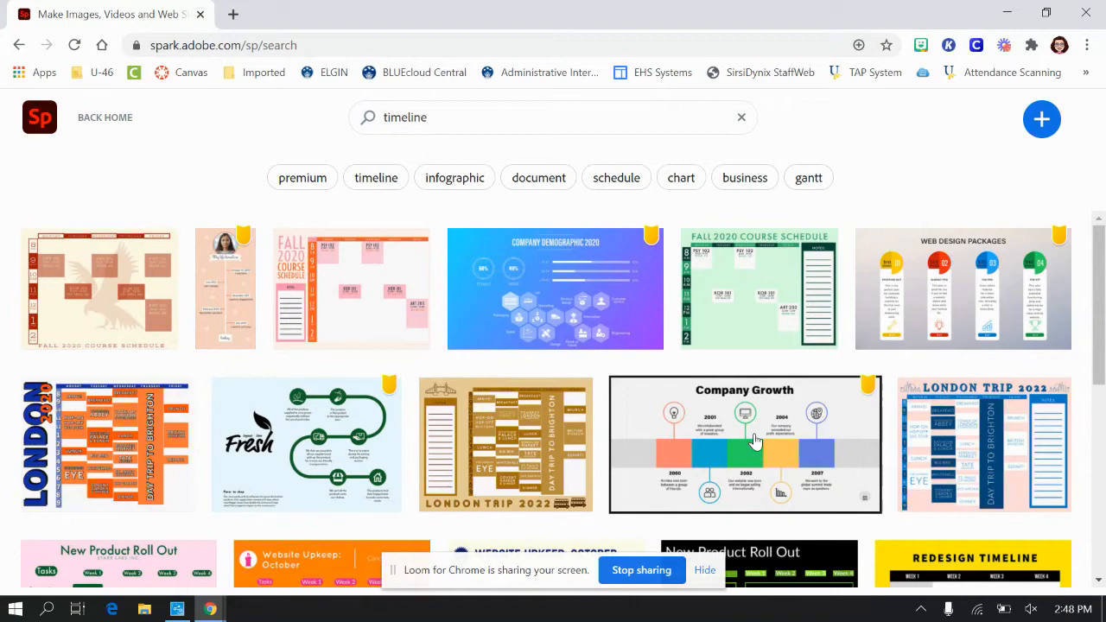
pyautogui.moveTo(812, 463)
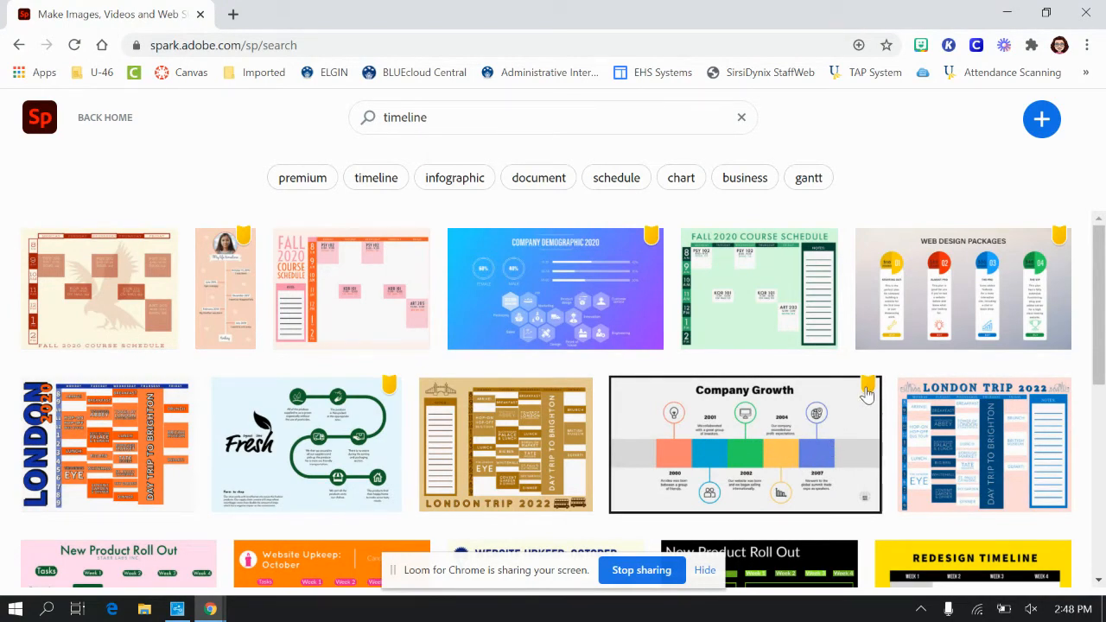
# Step: Preview the Company Growth template, dismiss it, then preview The Tea Timeline template
pyautogui.click(743, 442)
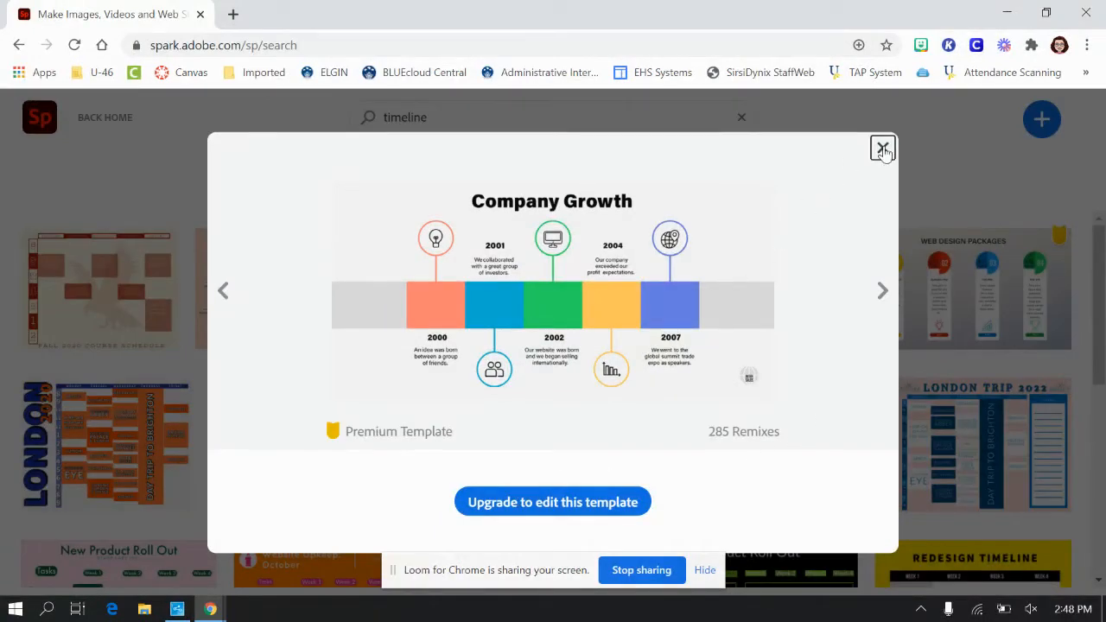
pyautogui.click(881, 149)
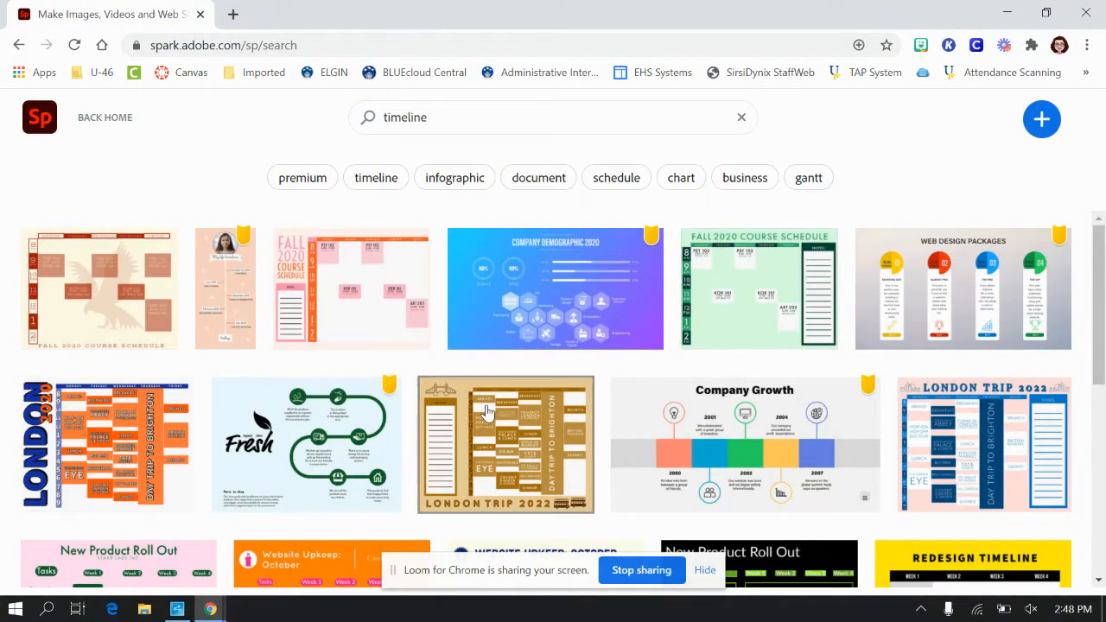
pyautogui.scroll(-3)
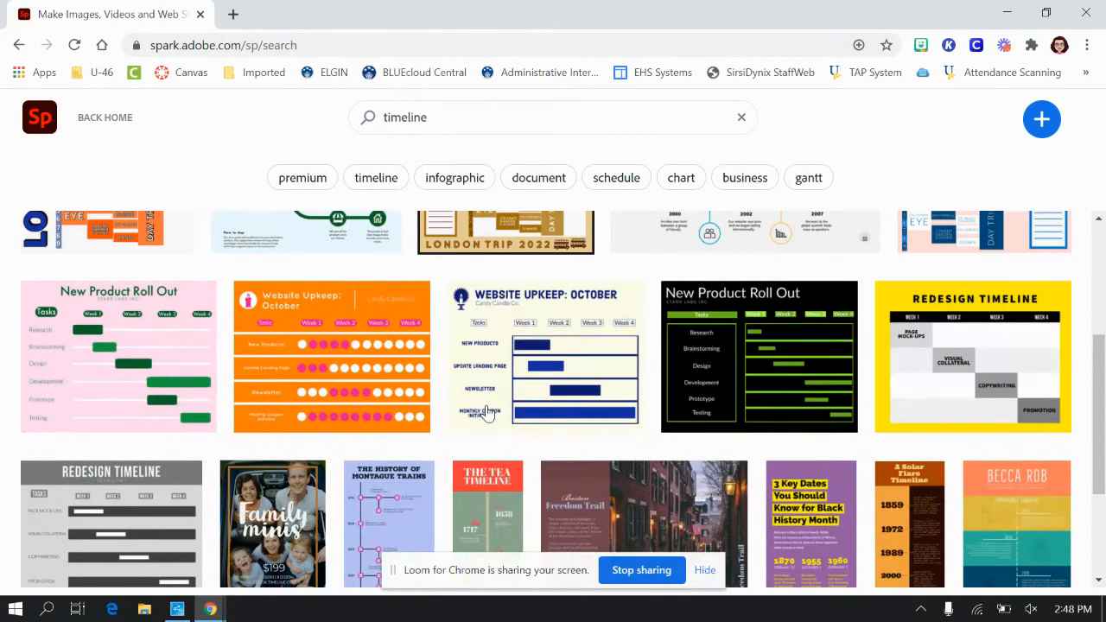
pyautogui.scroll(-3)
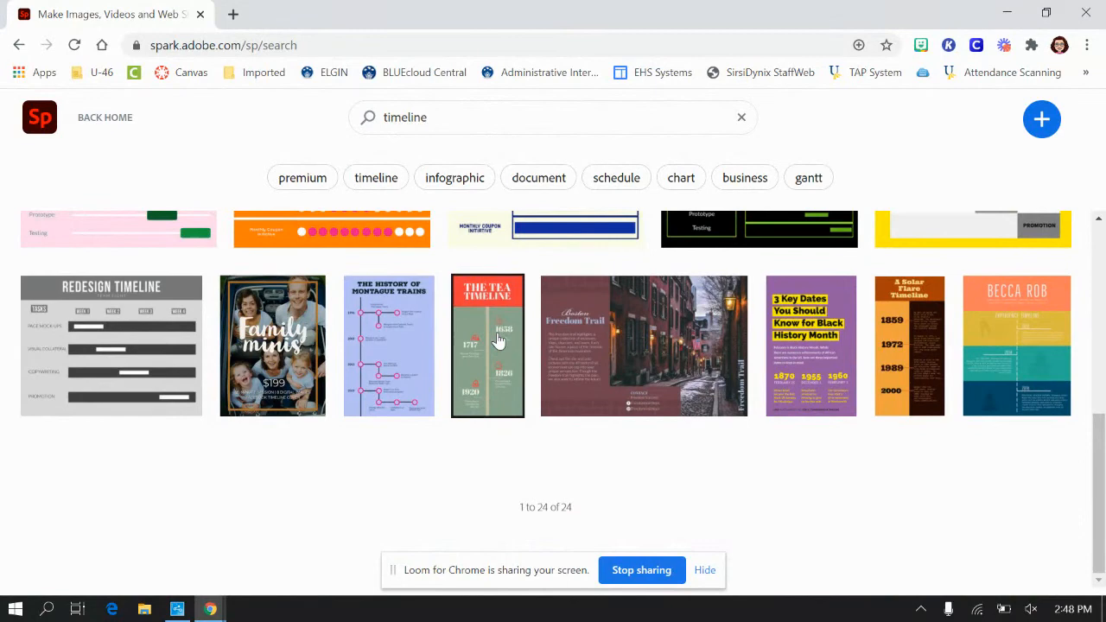
pyautogui.click(487, 346)
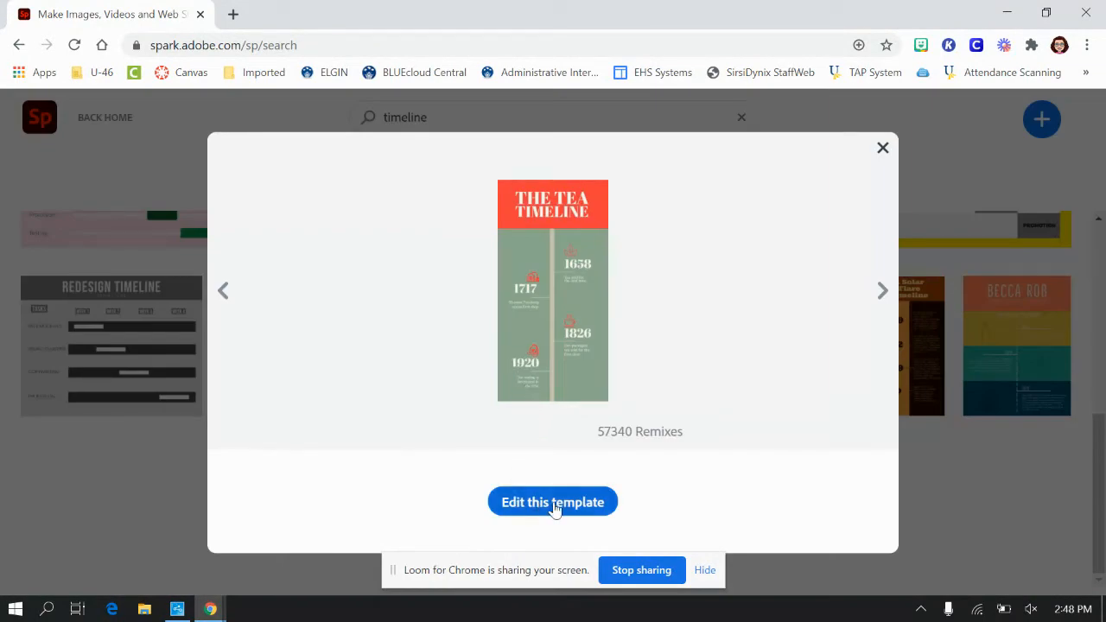
# Step: Start a new post remixed from The Tea Timeline template in the editor
pyautogui.click(553, 501)
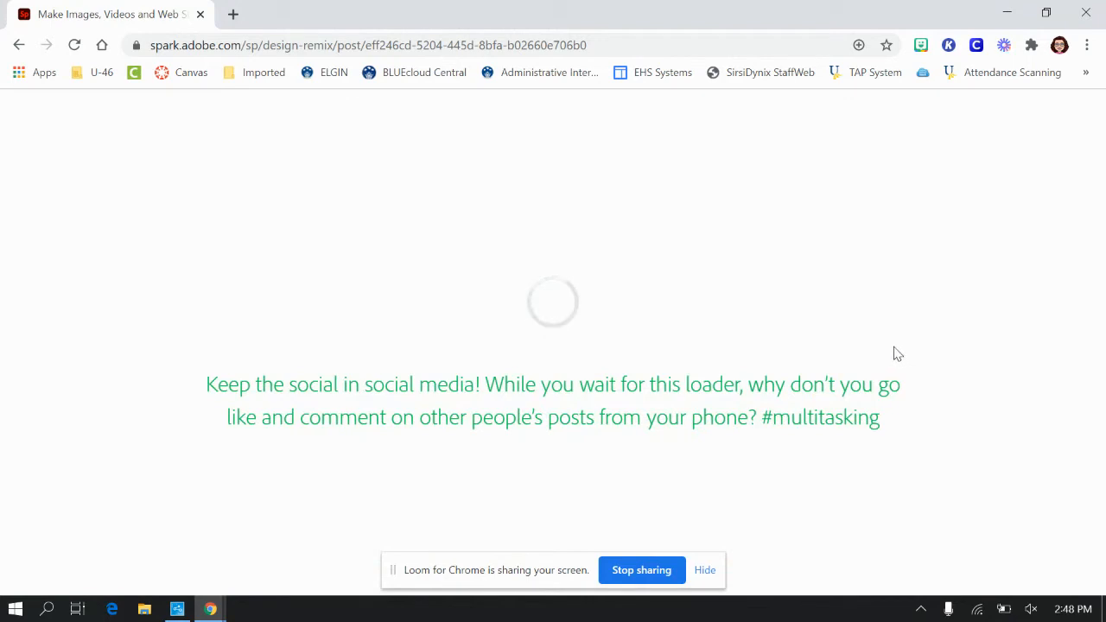
pyautogui.moveTo(895, 345)
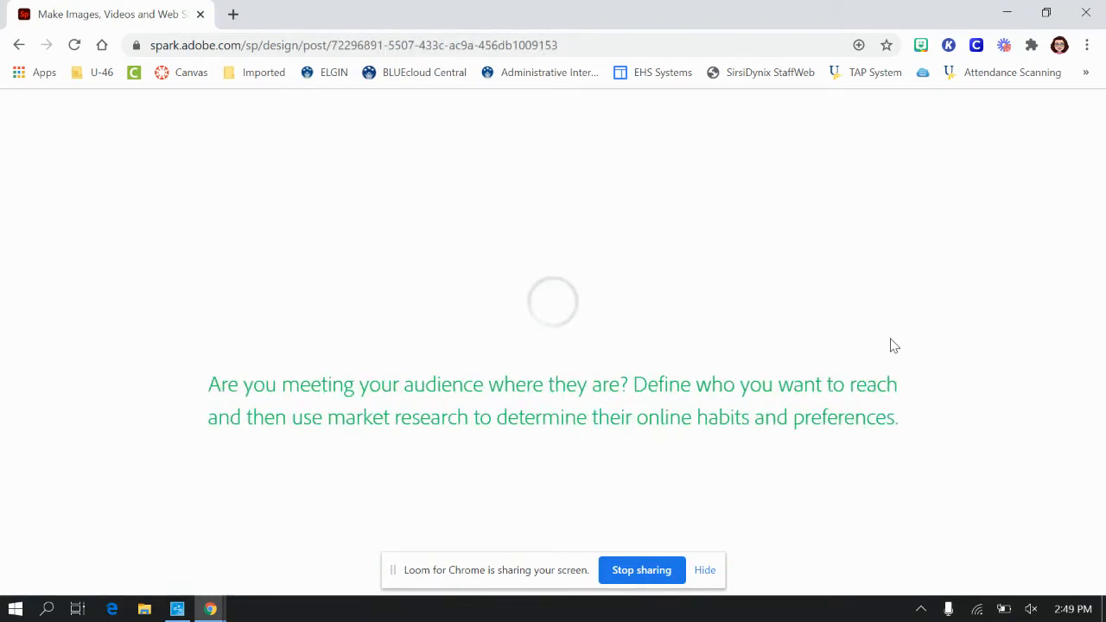
pyautogui.moveTo(896, 349)
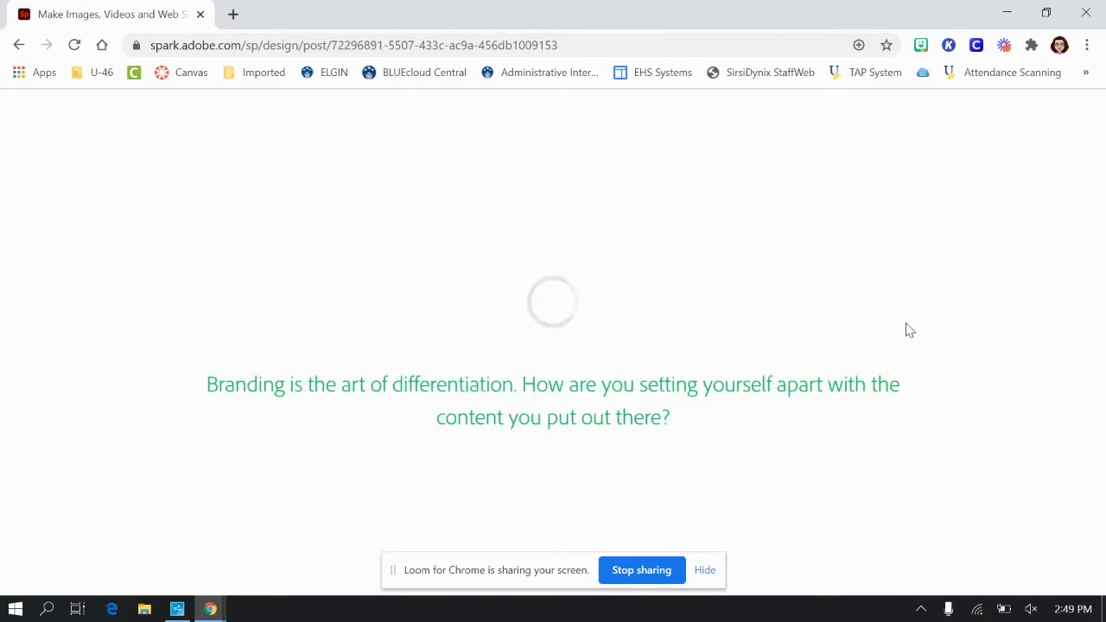
pyautogui.moveTo(795, 337)
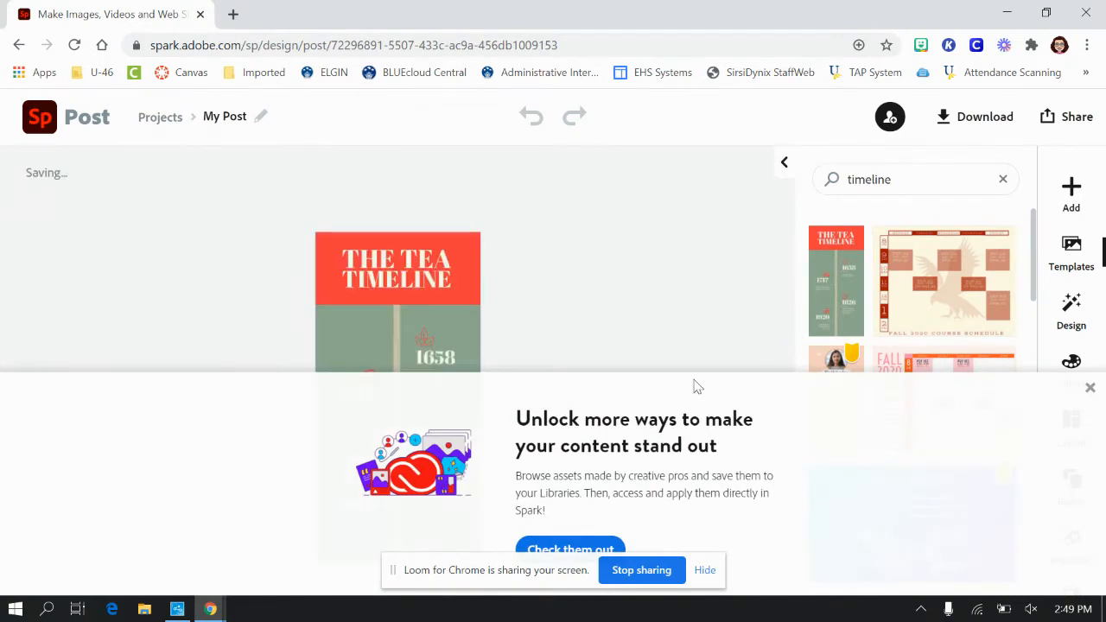
pyautogui.moveTo(660, 337)
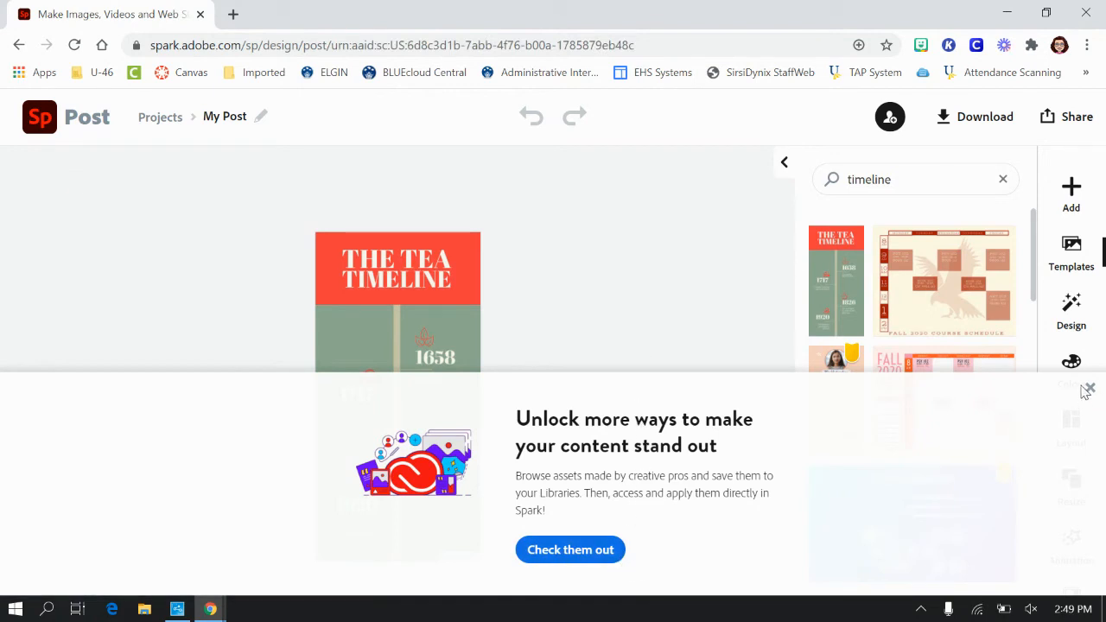
# Step: Dismiss the 'Unlock more ways' banner and inspect timeline elements' style options, ending on the 1717 icon
pyautogui.click(1089, 387)
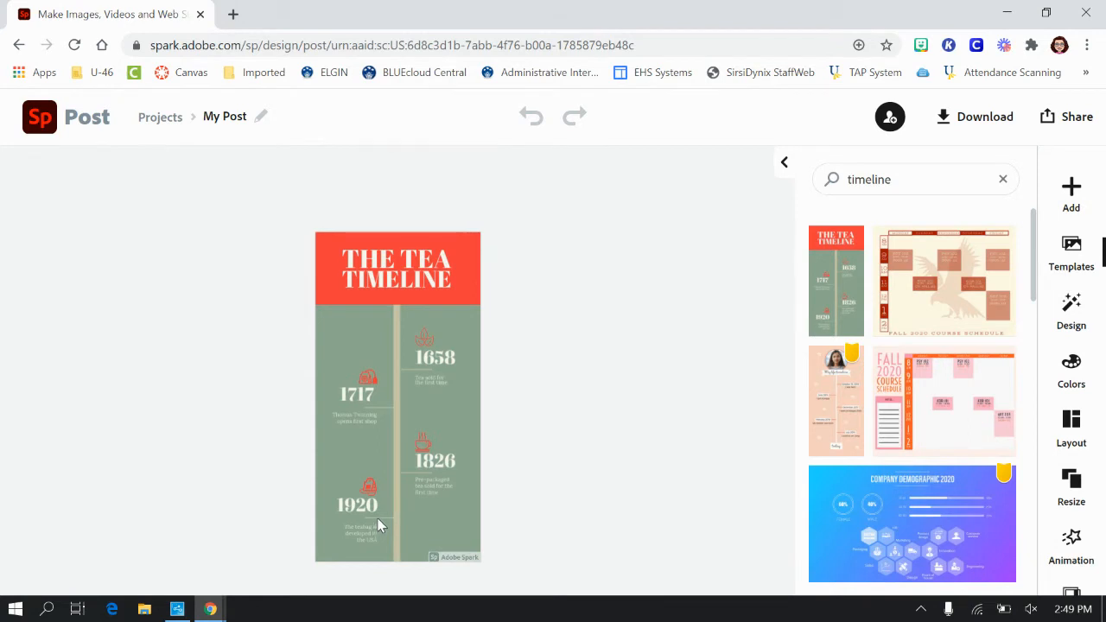
pyautogui.click(366, 484)
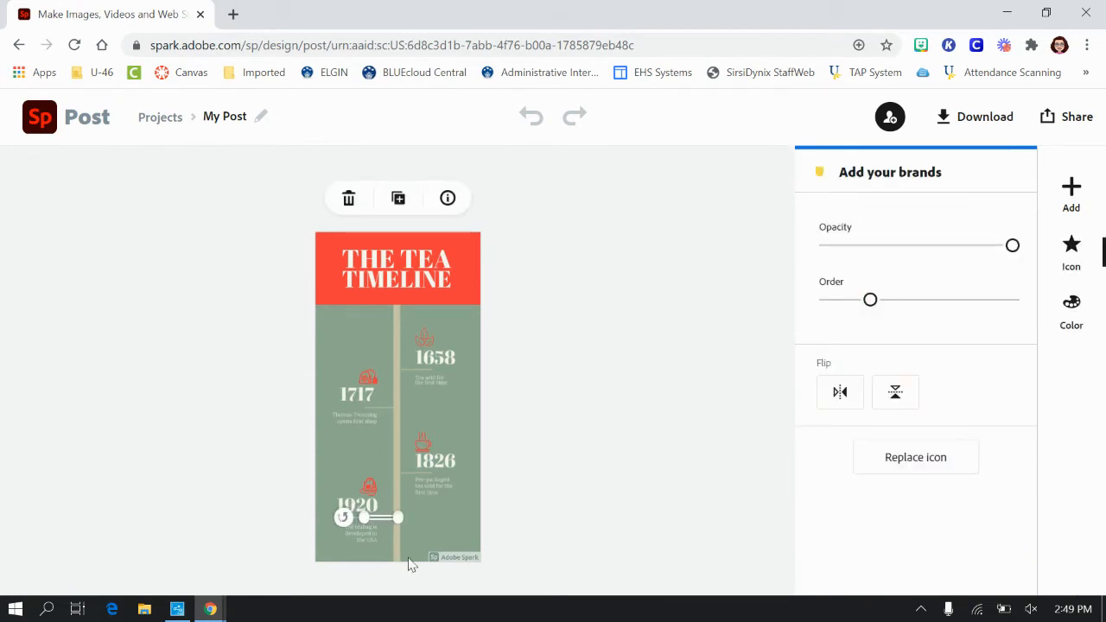
pyautogui.moveTo(422, 439)
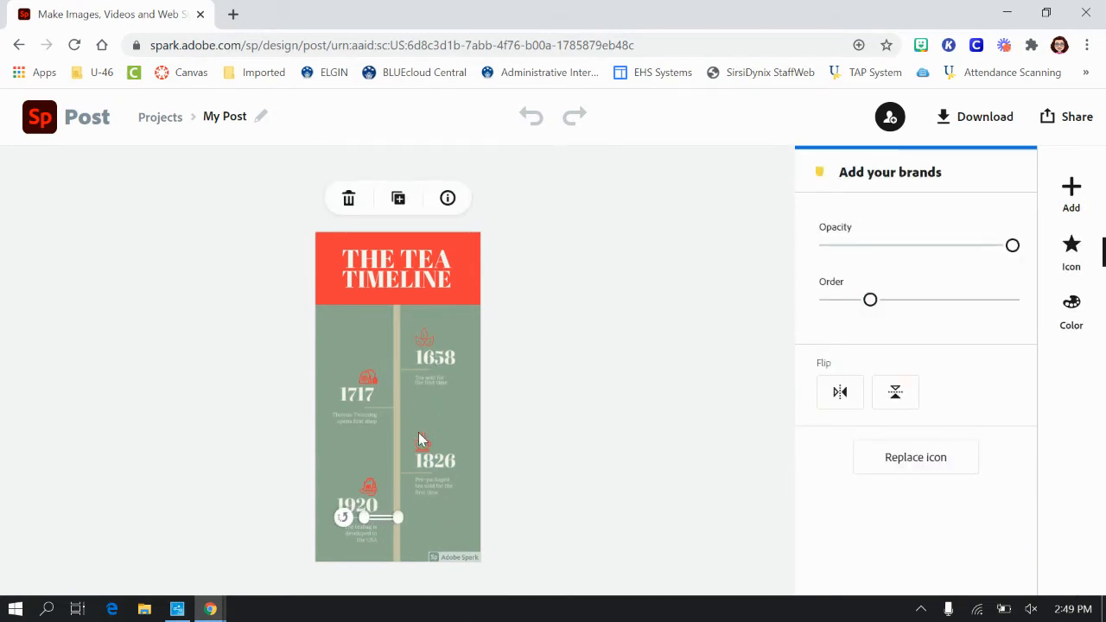
pyautogui.click(435, 459)
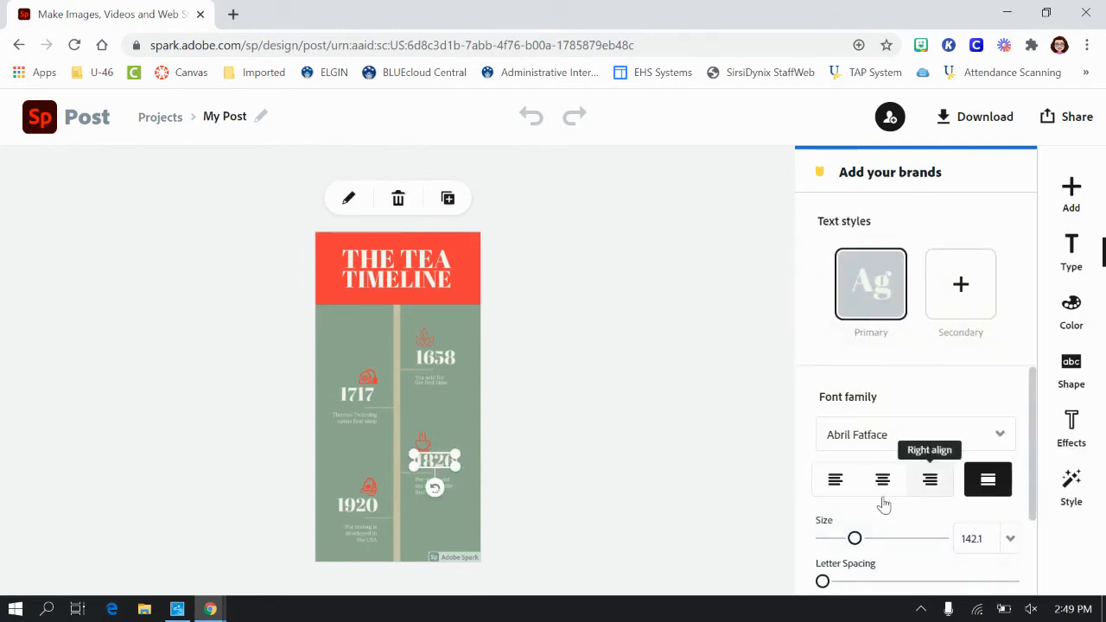
pyautogui.click(930, 480)
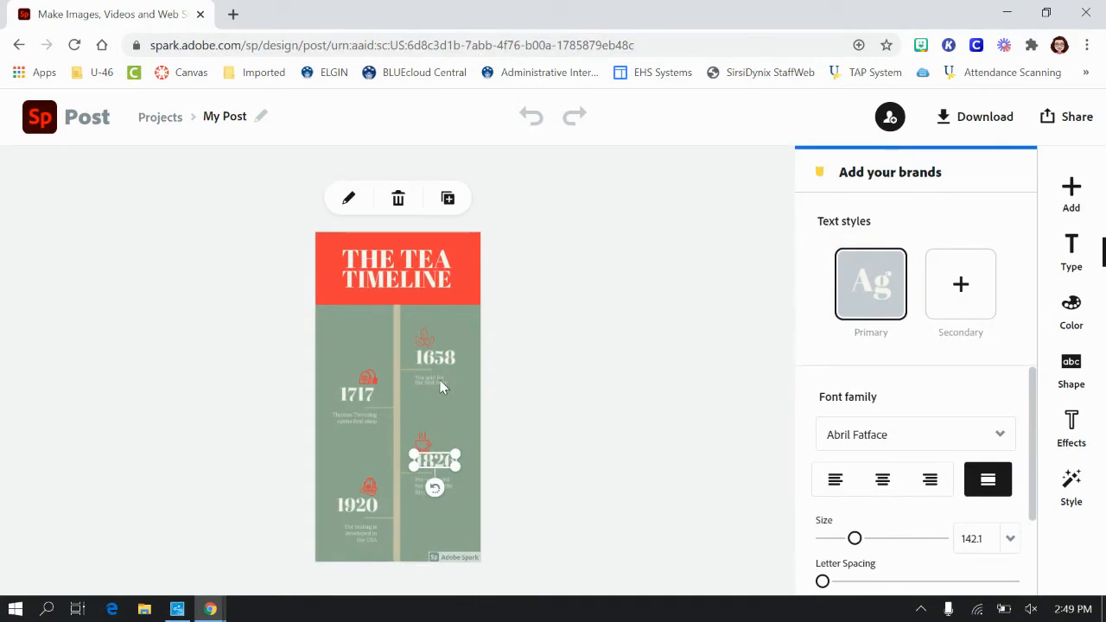
pyautogui.moveTo(632, 352)
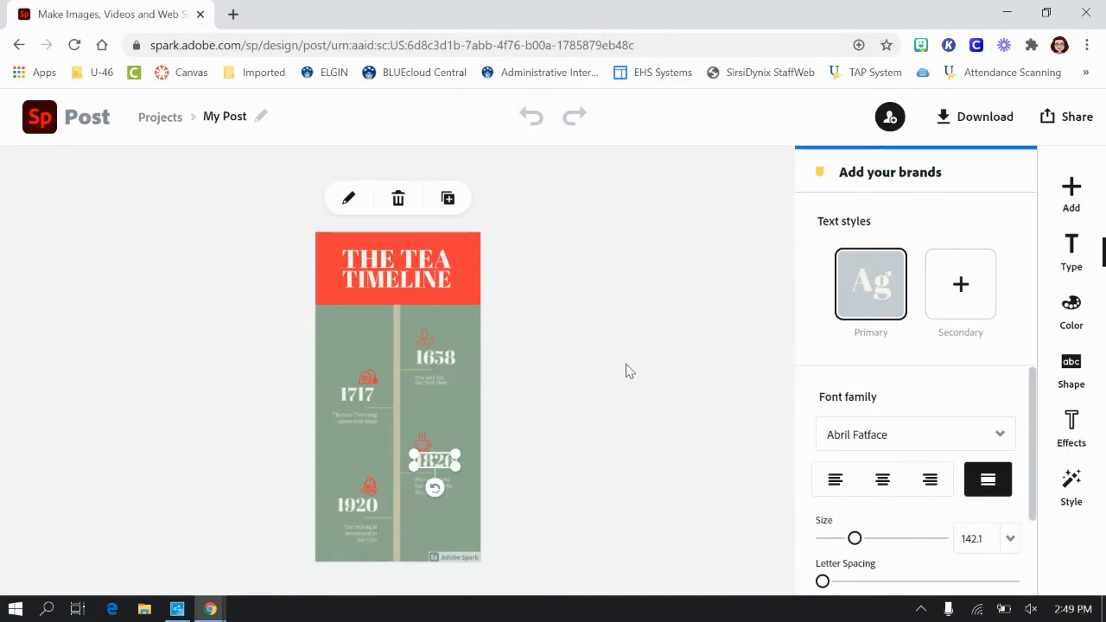
pyautogui.moveTo(631, 368)
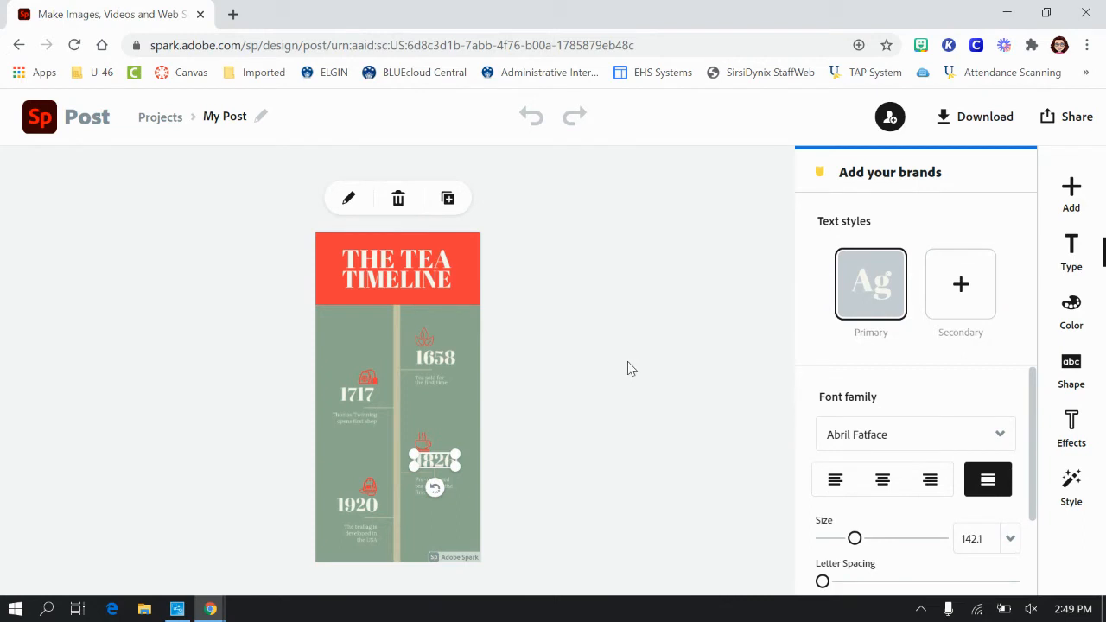
pyautogui.moveTo(436, 228)
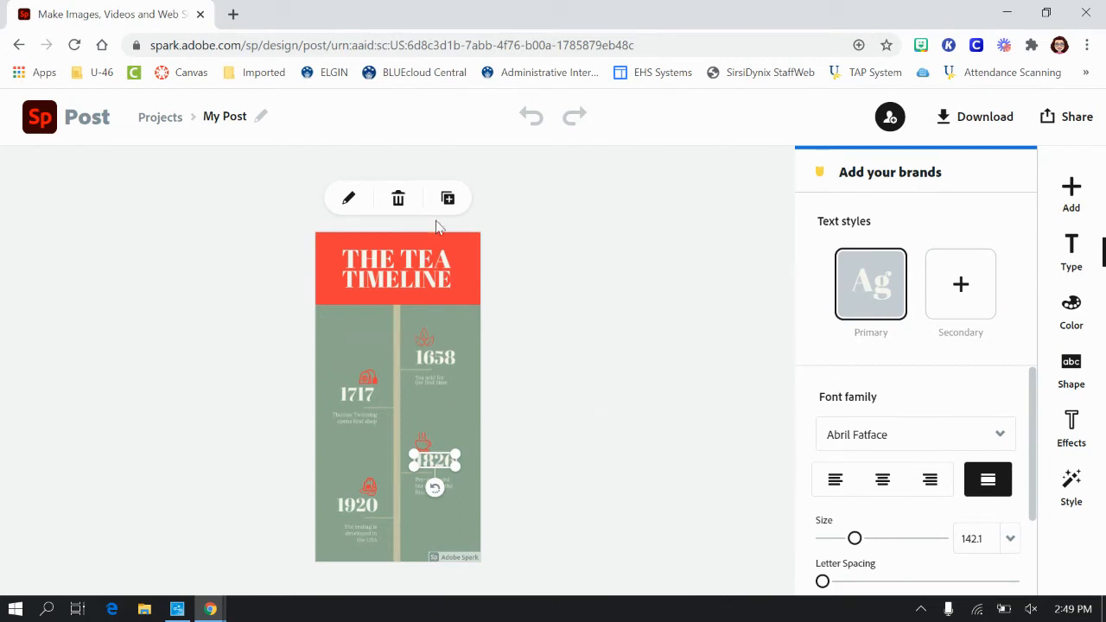
pyautogui.moveTo(575, 116)
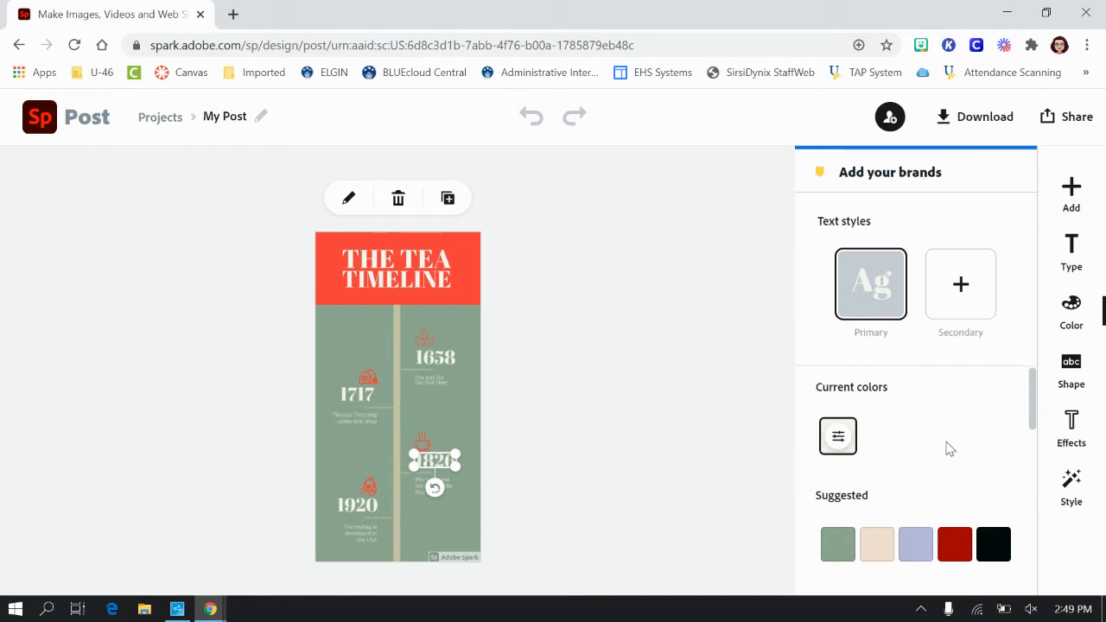
pyautogui.scroll(-3)
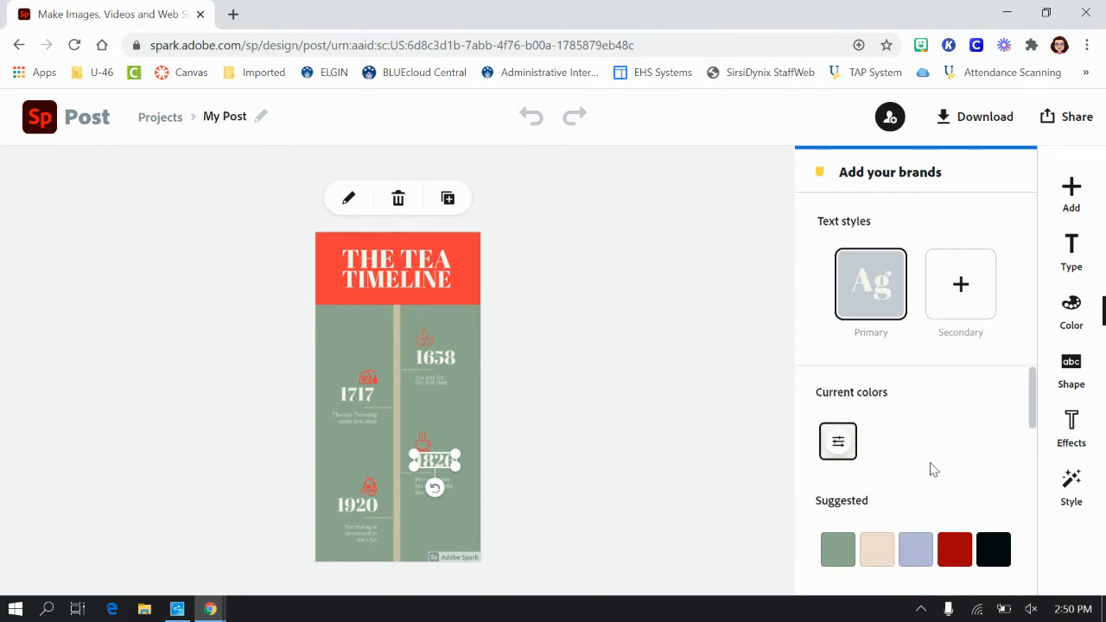
pyautogui.moveTo(342, 432)
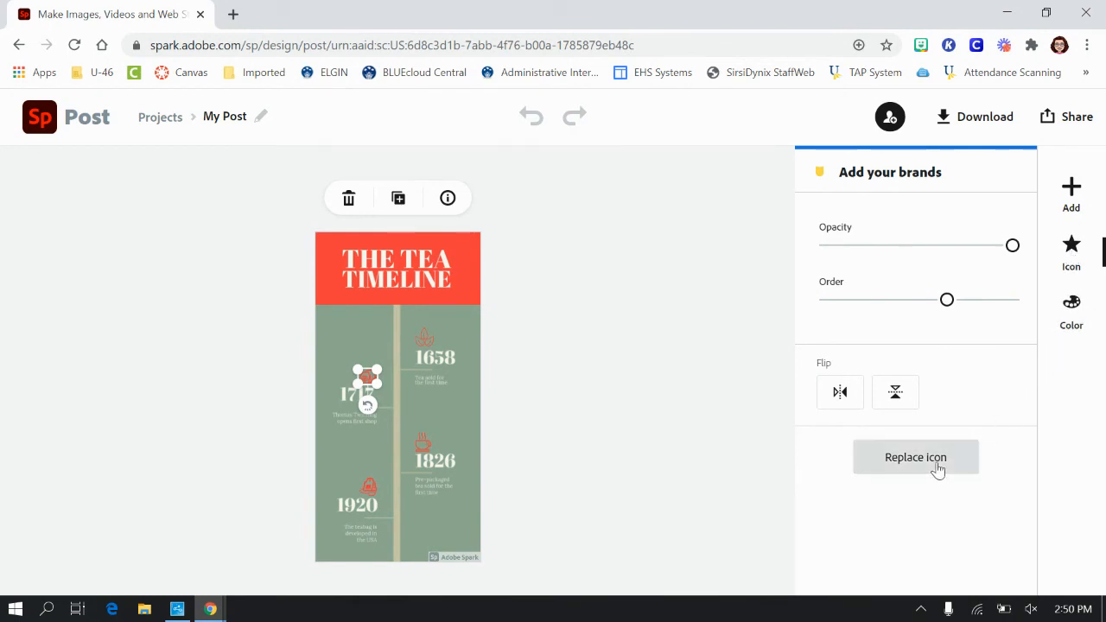
# Step: Explore 'Teabag' replacement icons, then show the PNG/JPG/PDF download format menu
pyautogui.click(916, 456)
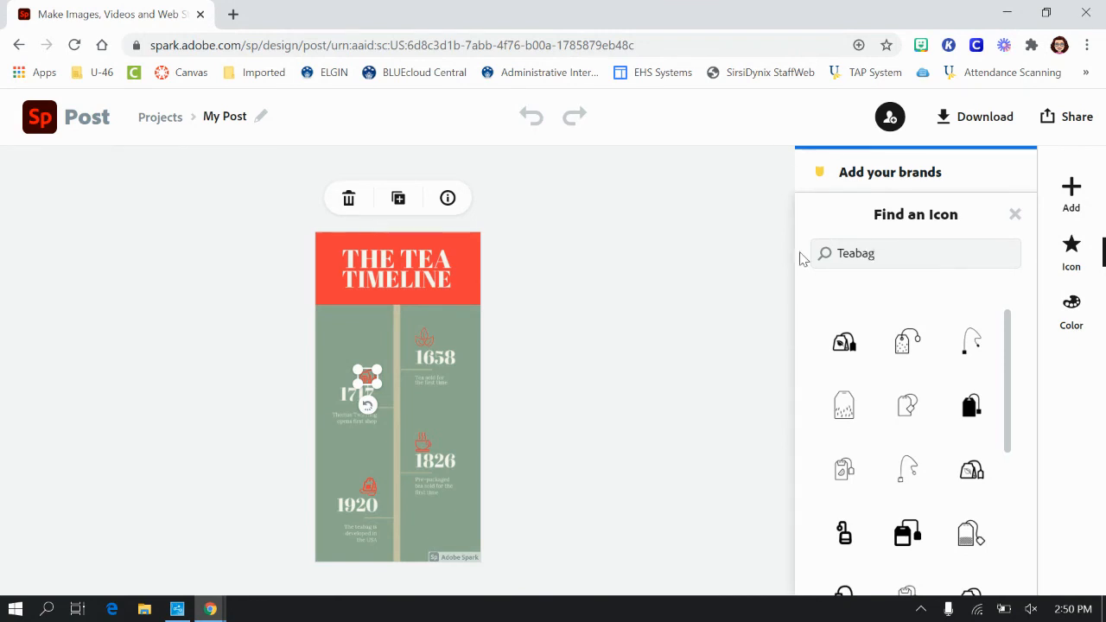
pyautogui.moveTo(665, 276)
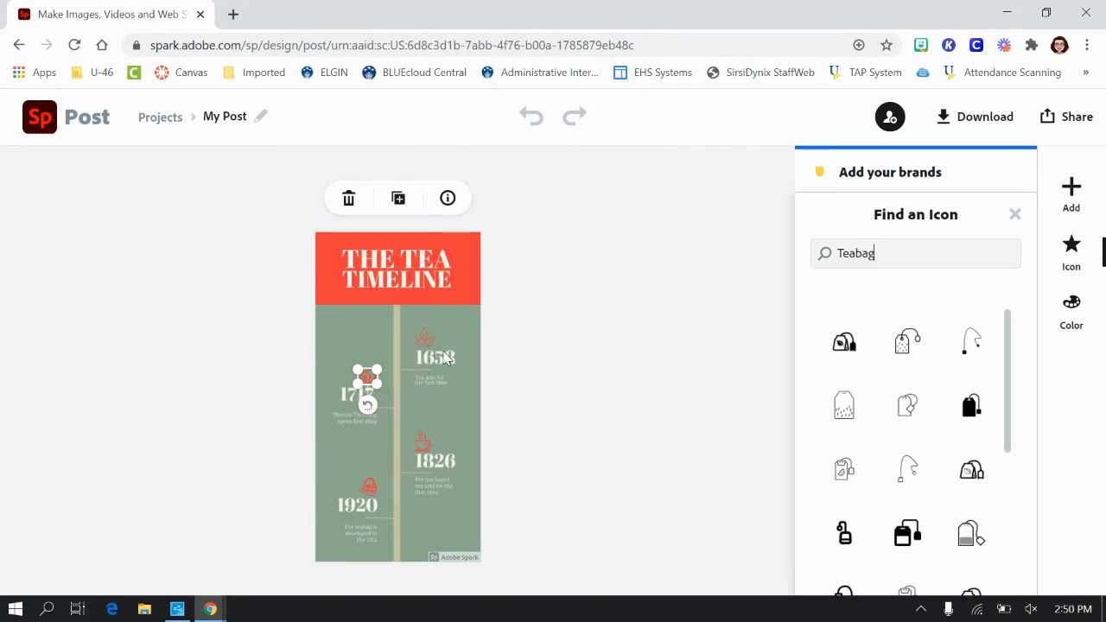
pyautogui.click(1071, 311)
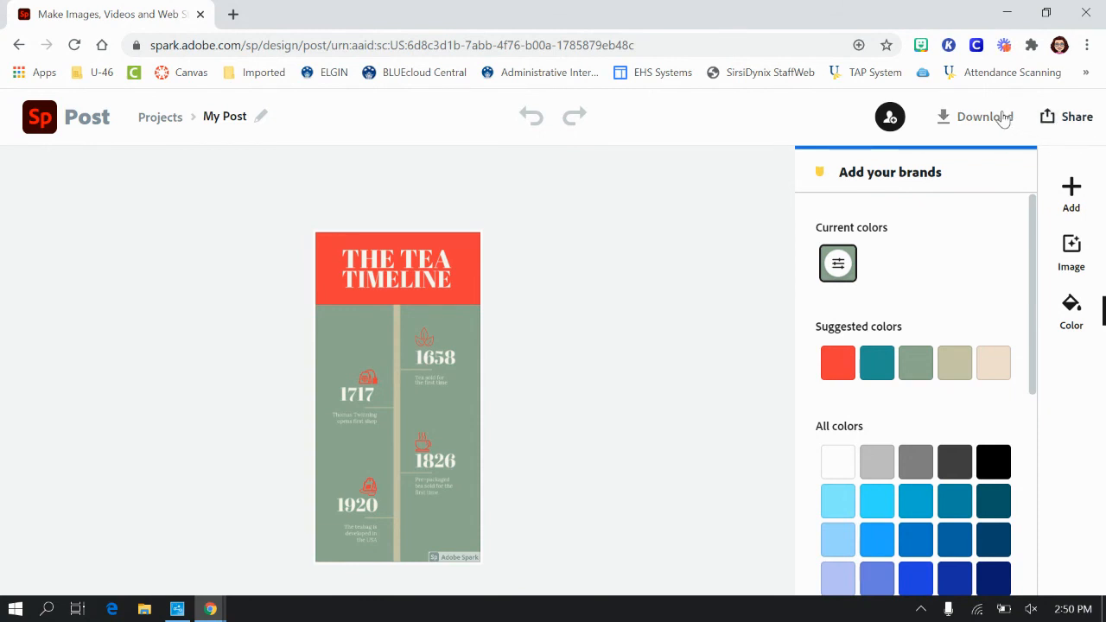
pyautogui.click(975, 117)
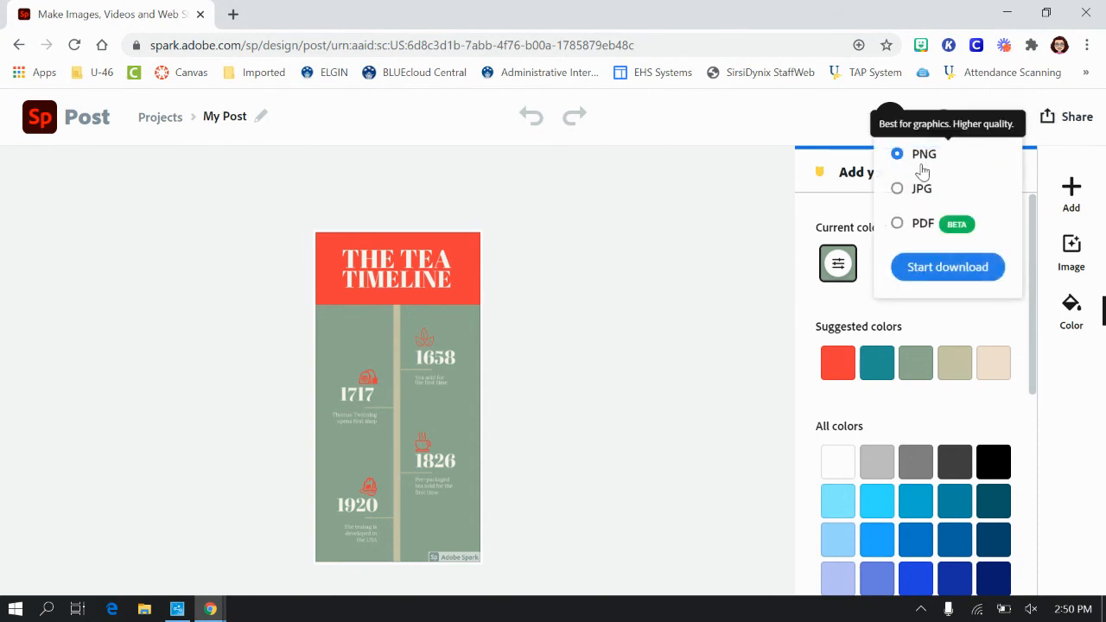